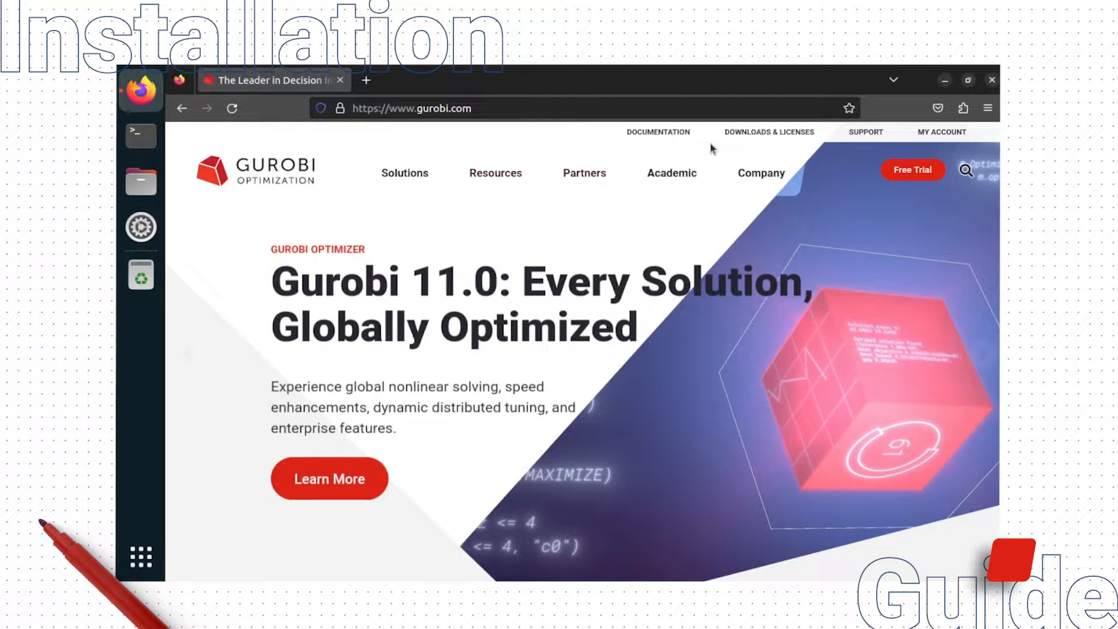
- Download gurobi11.0.0_linux64.tar.gz for x64 Linux from Gurobi's software downloads page
click(769, 133)
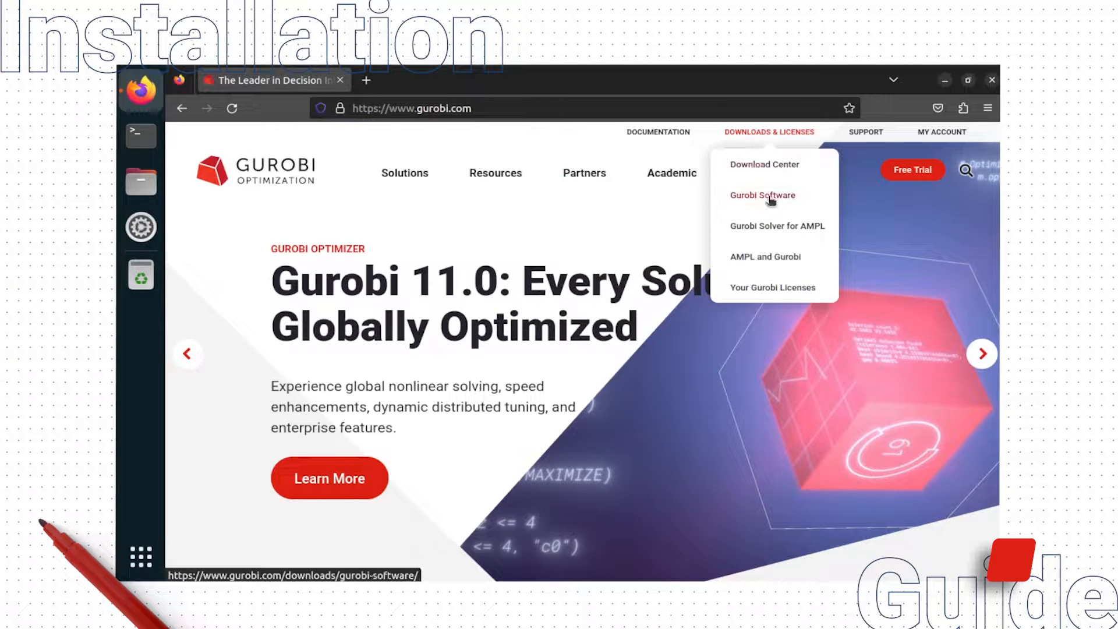
click(761, 195)
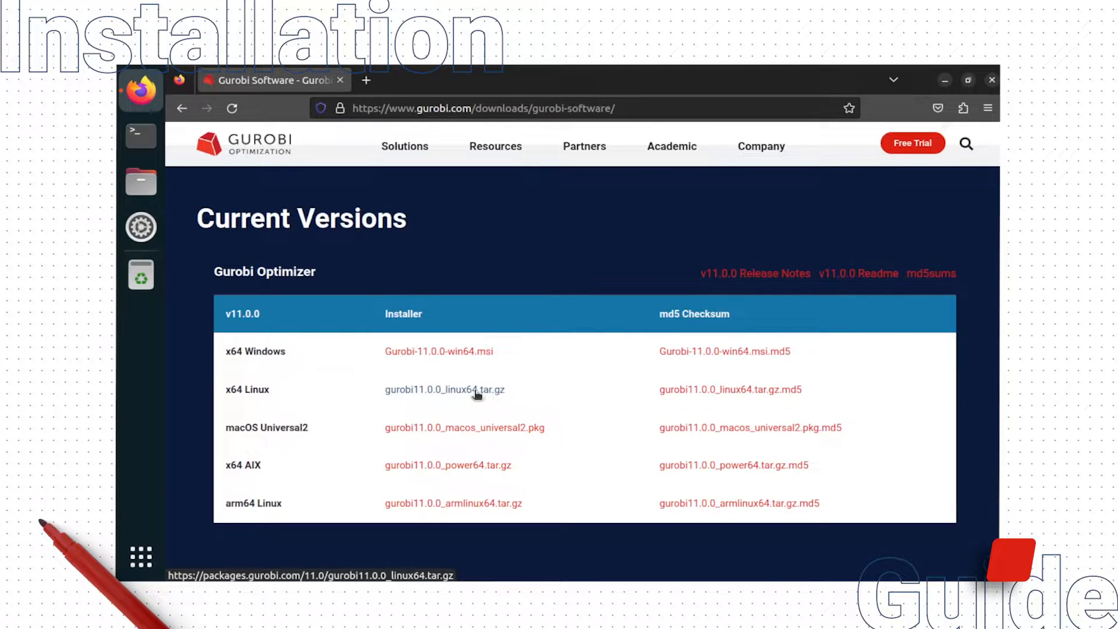
click(444, 389)
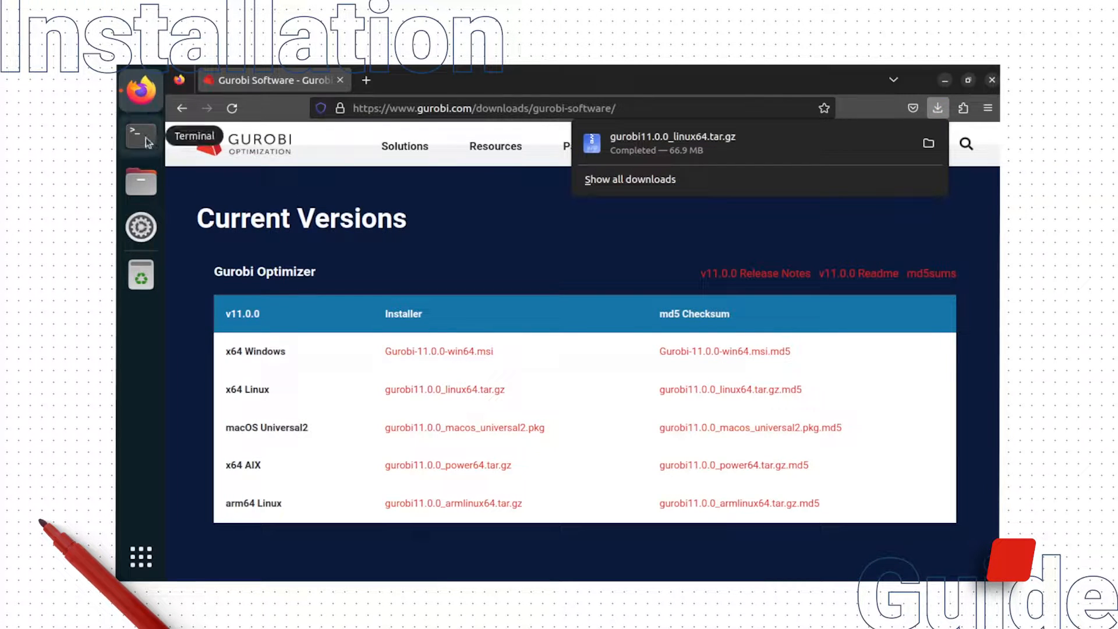
click(141, 135)
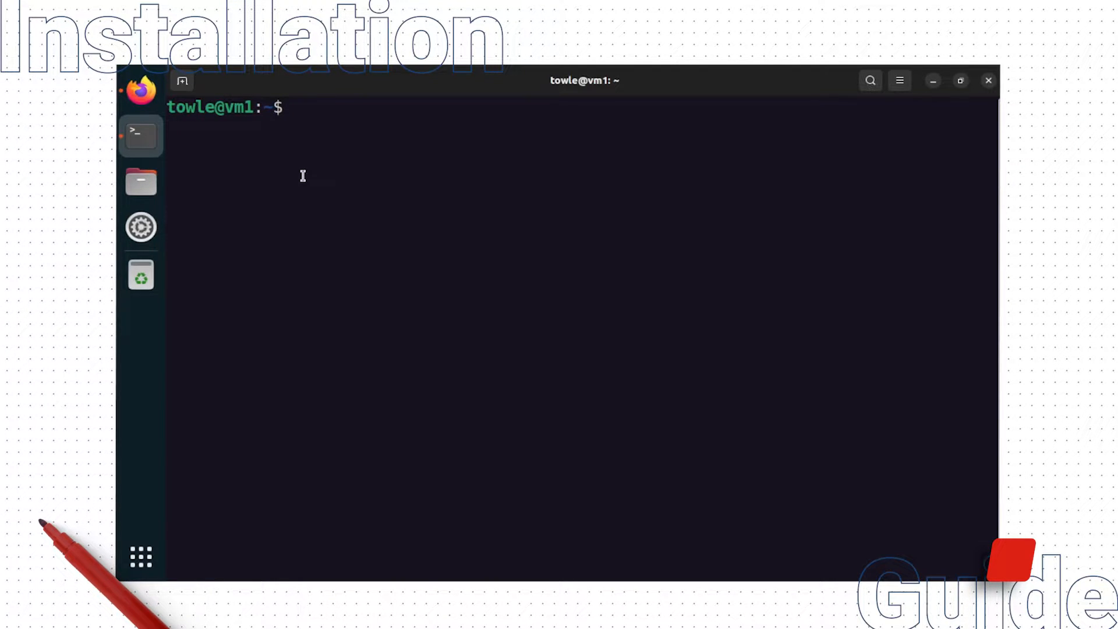
- Move gurobi11.0.0_linux64.tar.gz from ~/Downloads into /opt and extract it there with tar
text(sudo mv)
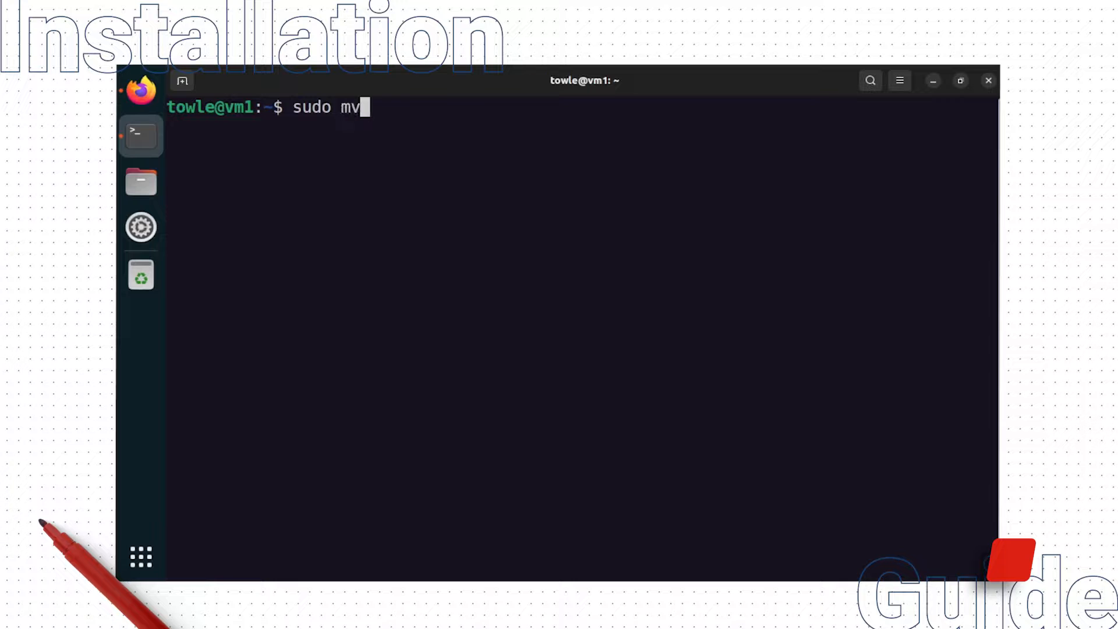
text(~/Downloads/gurobi11.0.0_linux64.tar.gz /opt)
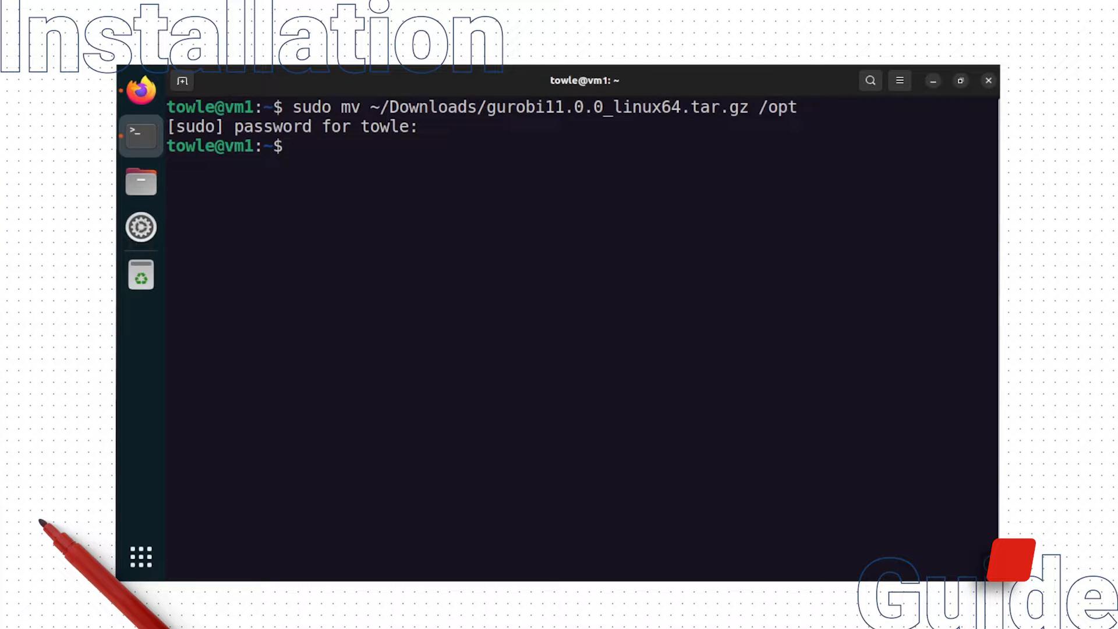
text(cd /opt)
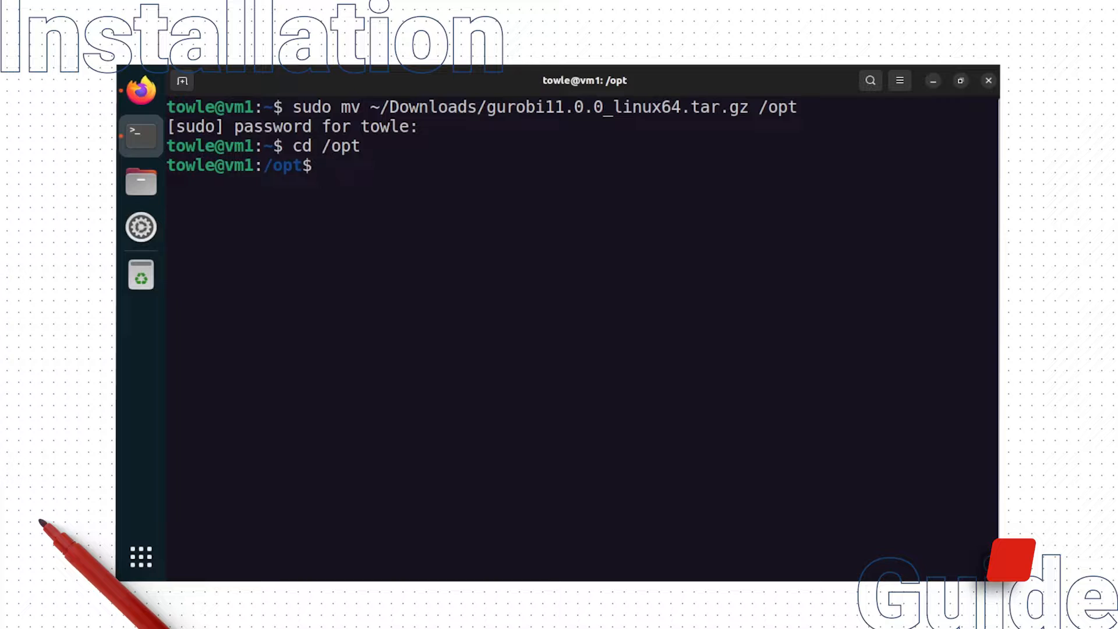
text(sudo tar -xzf gurobi11.0.0_linux64.tar.gz)
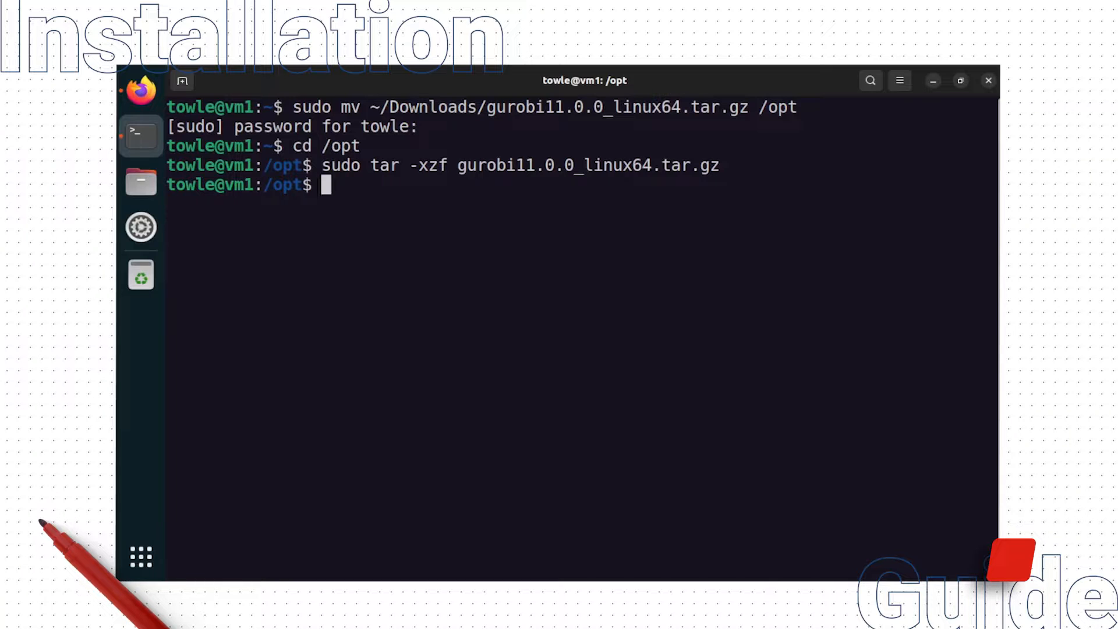
- Export GUROBI_HOME=/opt/gurobi1100/linux64 and add $GUROBI_HOME/bin to PATH
text(e)
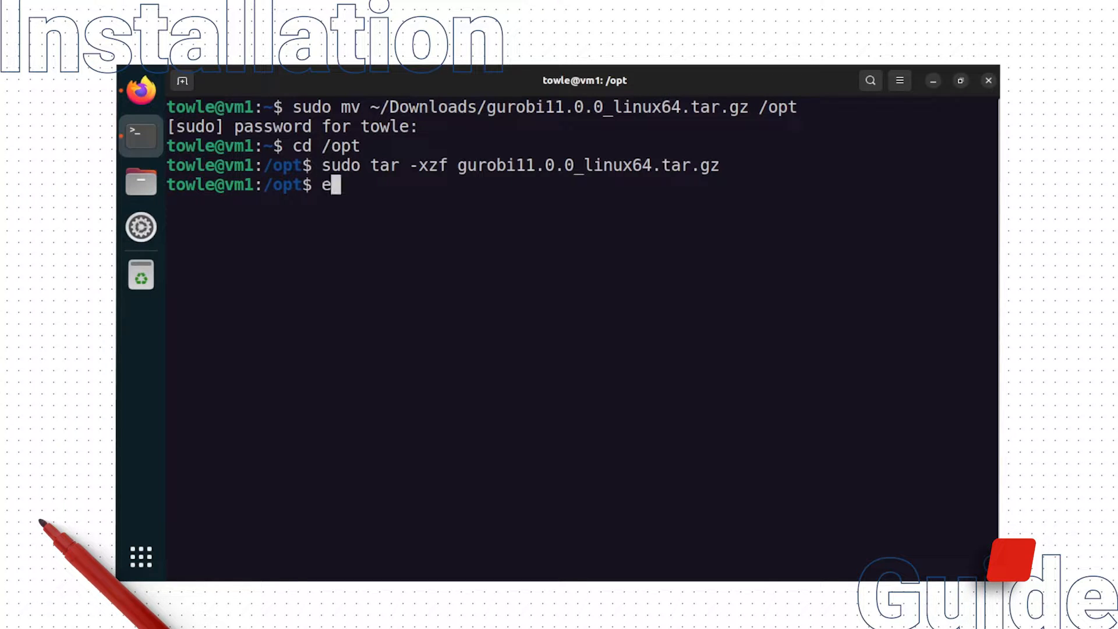
text(xport GUROBI_HOME)
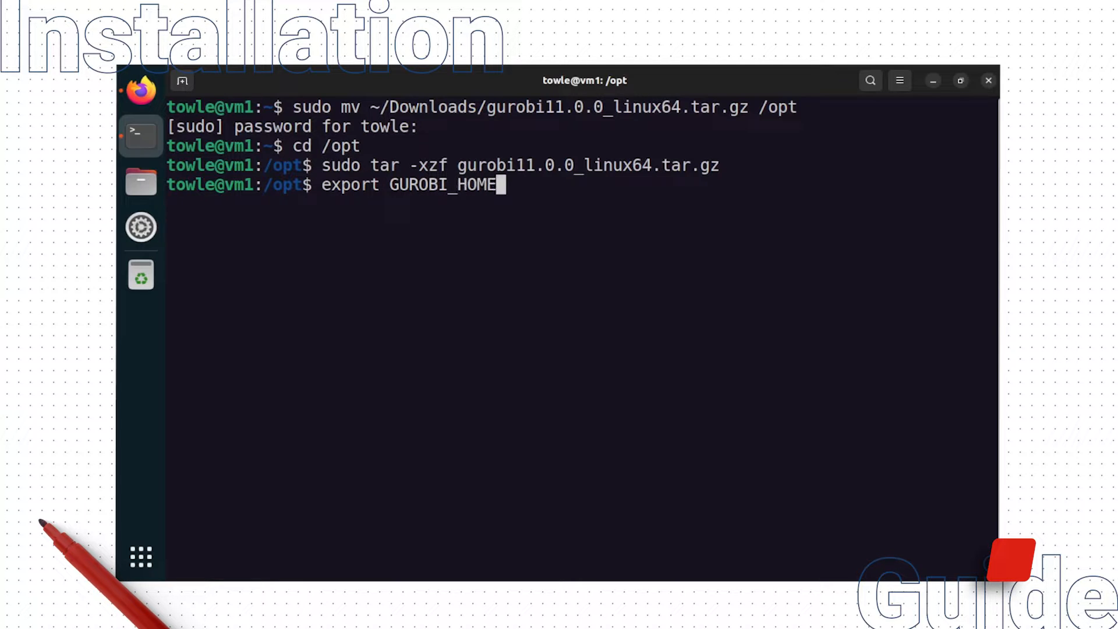
text(=/opt/gurobi1)
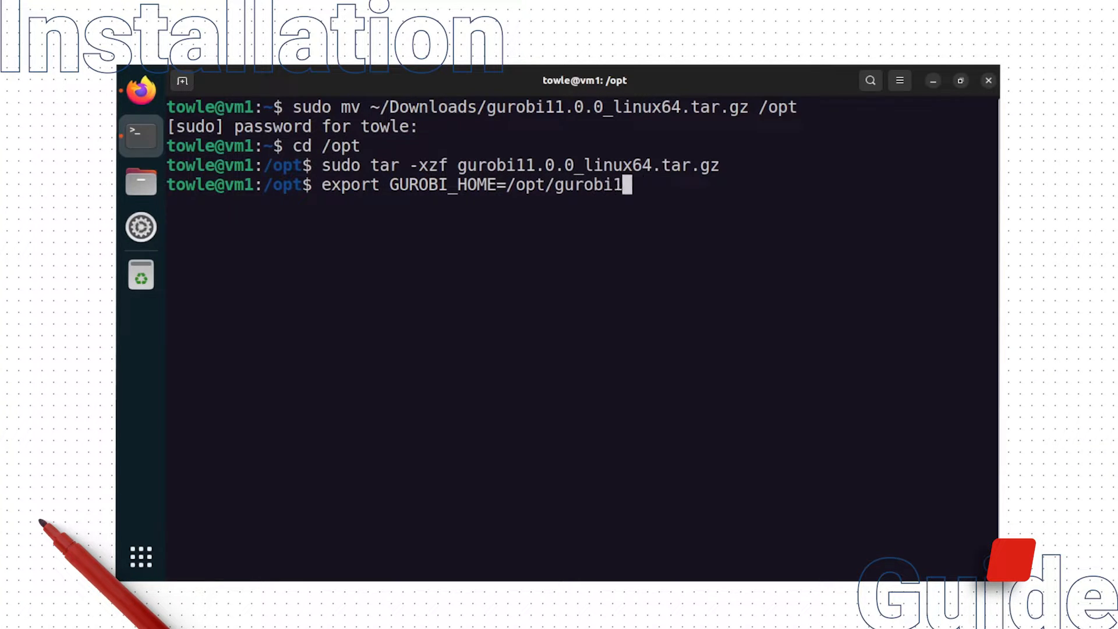
text(100/linux64)
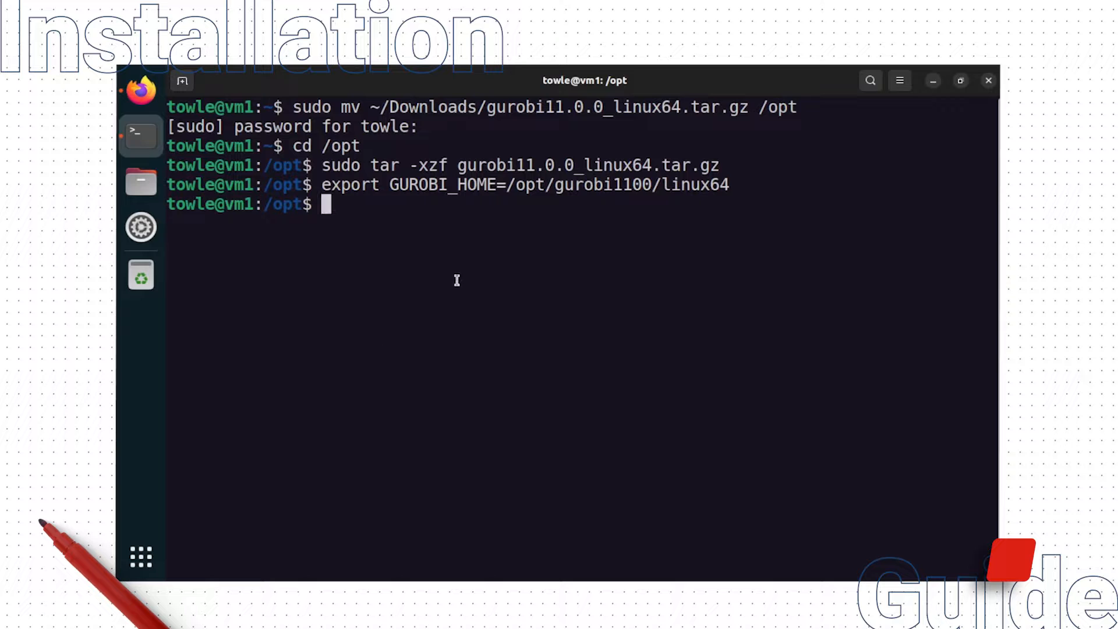
text(export)
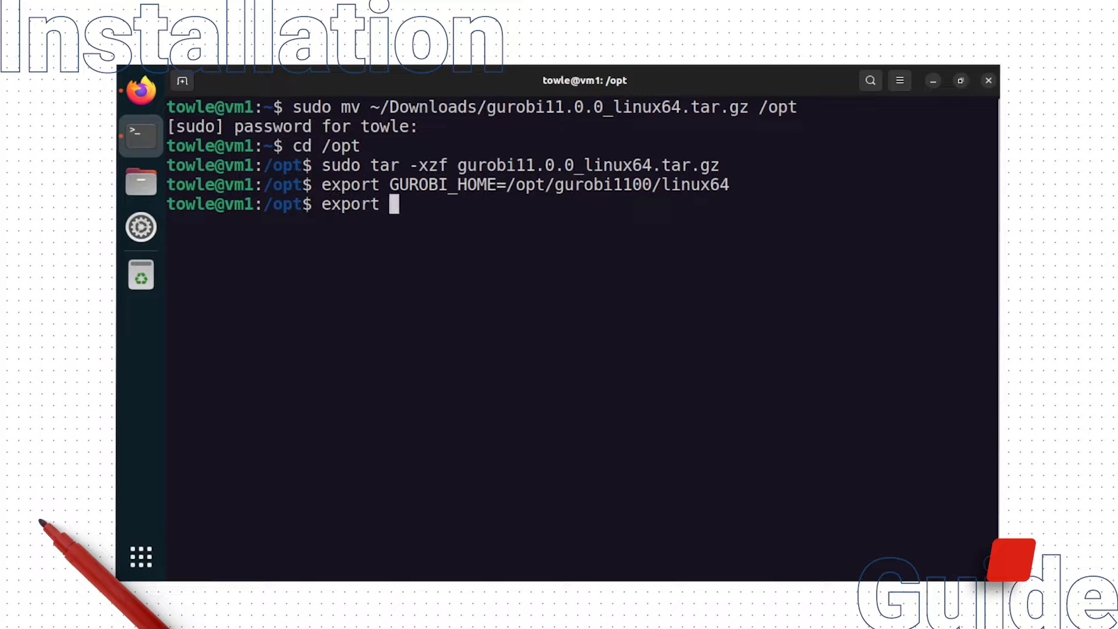
text(PATH=$GUROB)
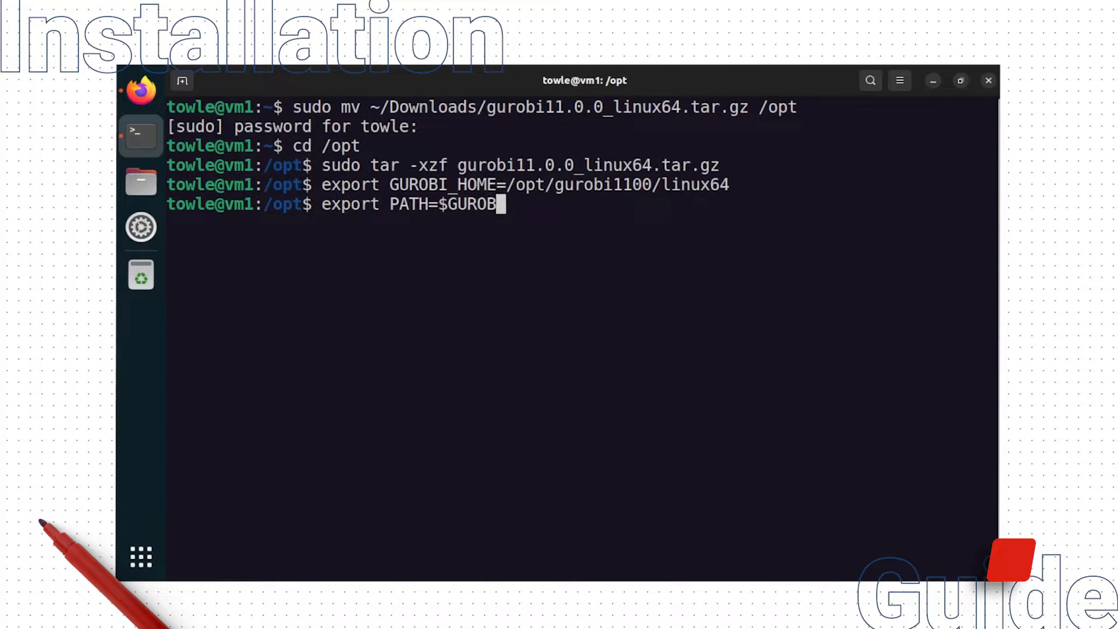
text(I_HOME/bin:$PATH)
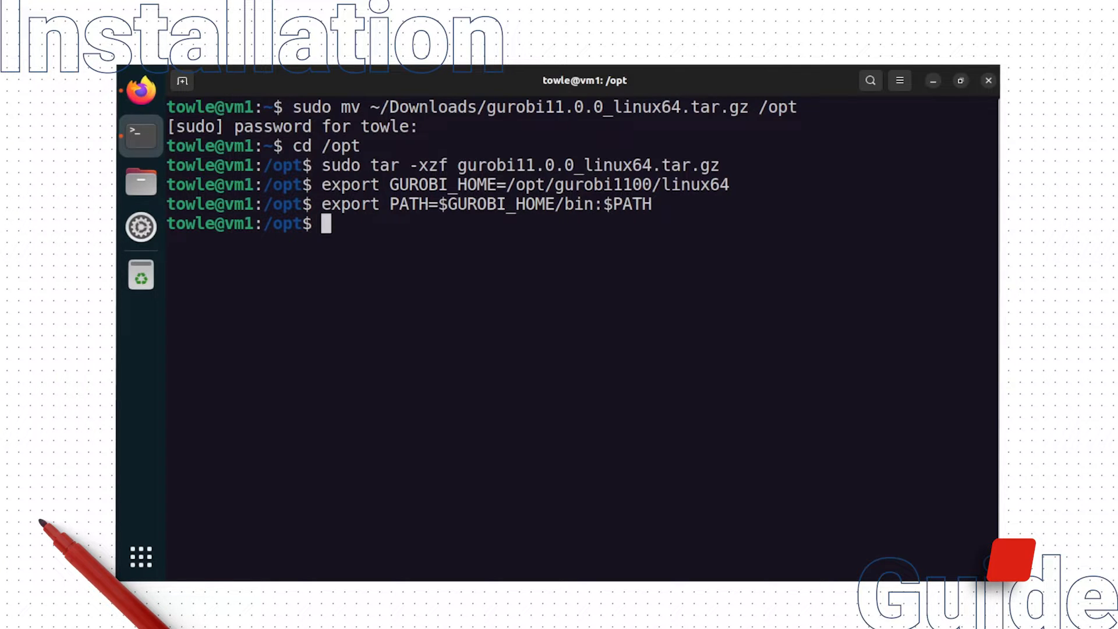
- Export LD_LIBRARY_PATH with $GUROBI_HOME/lib prepended to it
text(export)
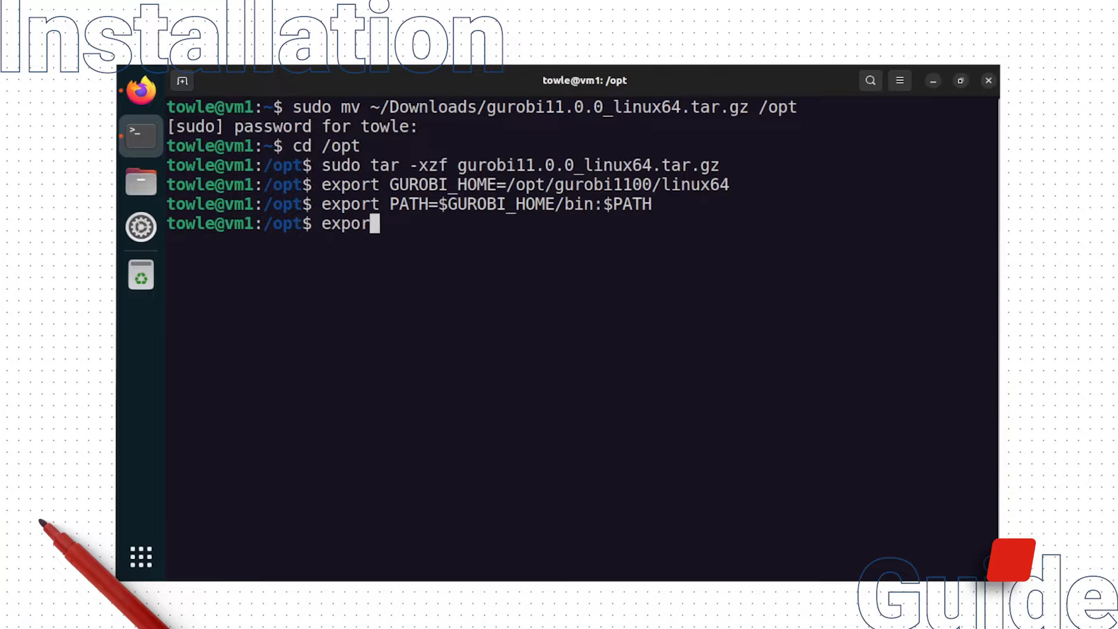
text(LD_LIBRARY_)
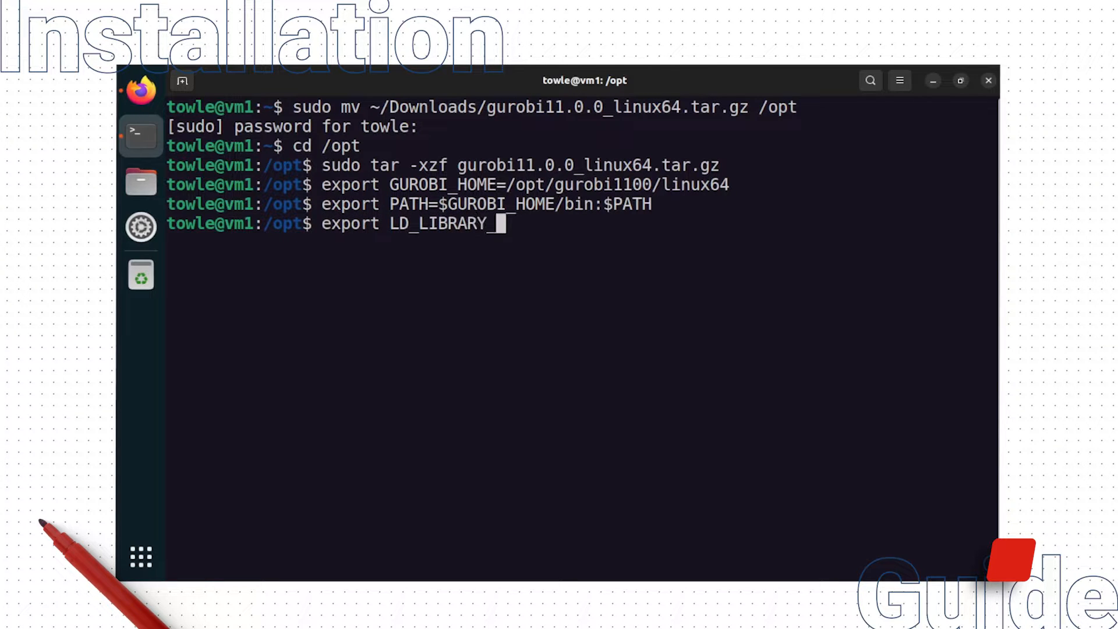
text(PATH=$GUROBI_)
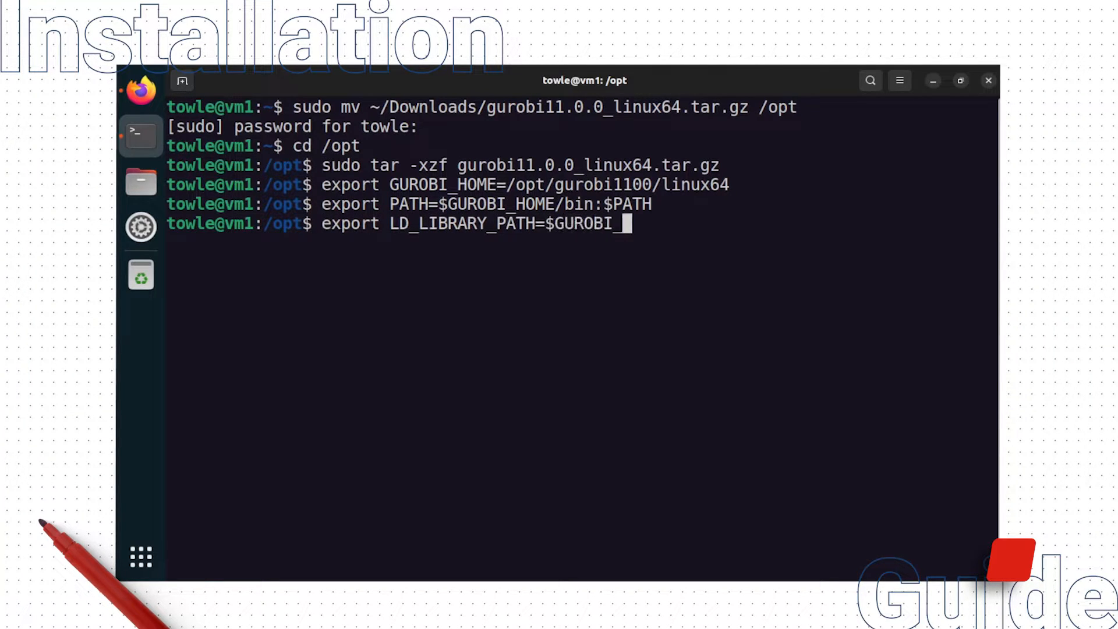
text(HOME/lib:$)
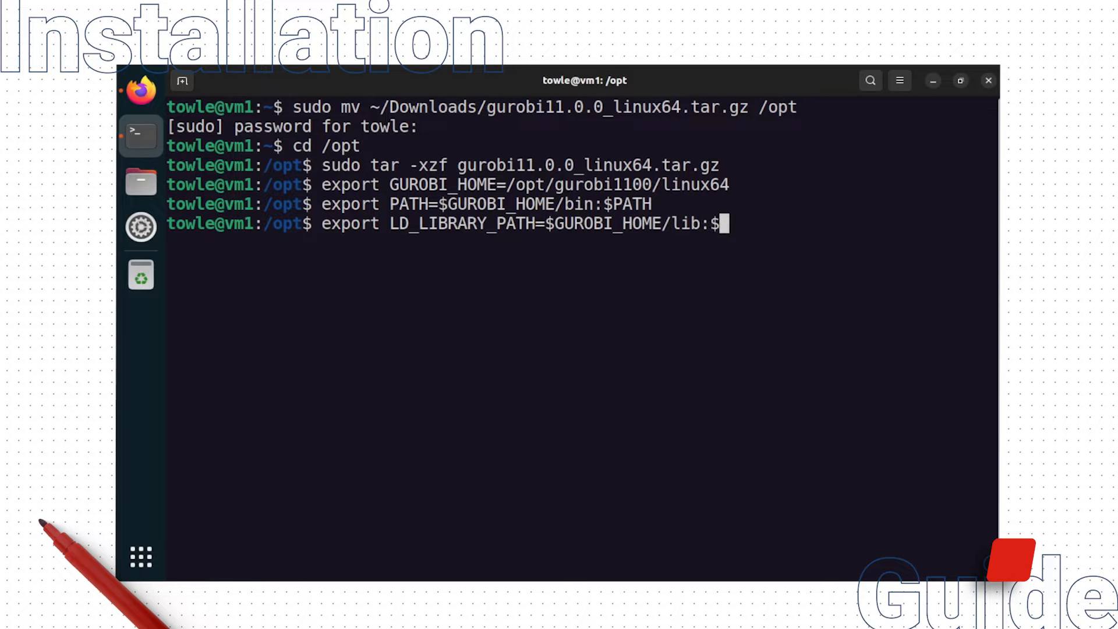
text(LD_LIBRARY_PATH)
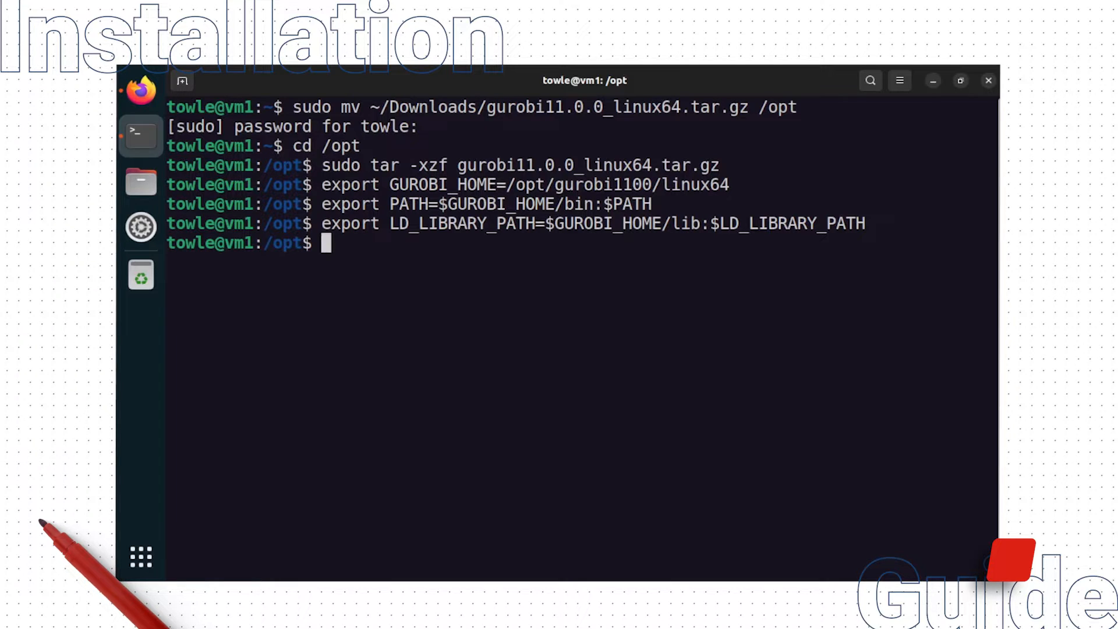
mouse_move(140, 92)
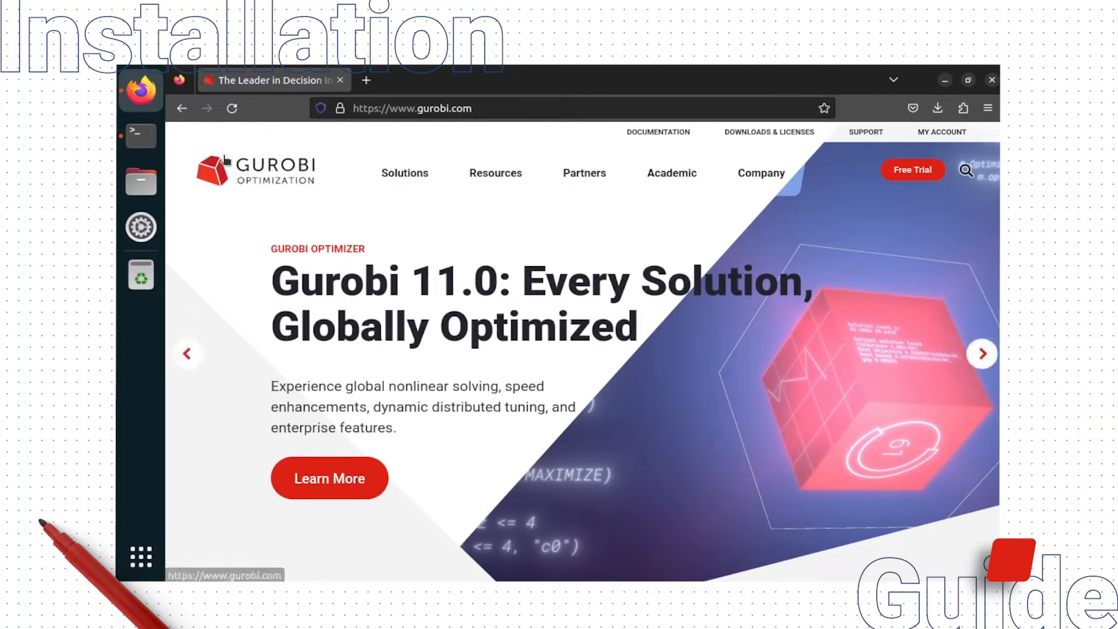
click(657, 132)
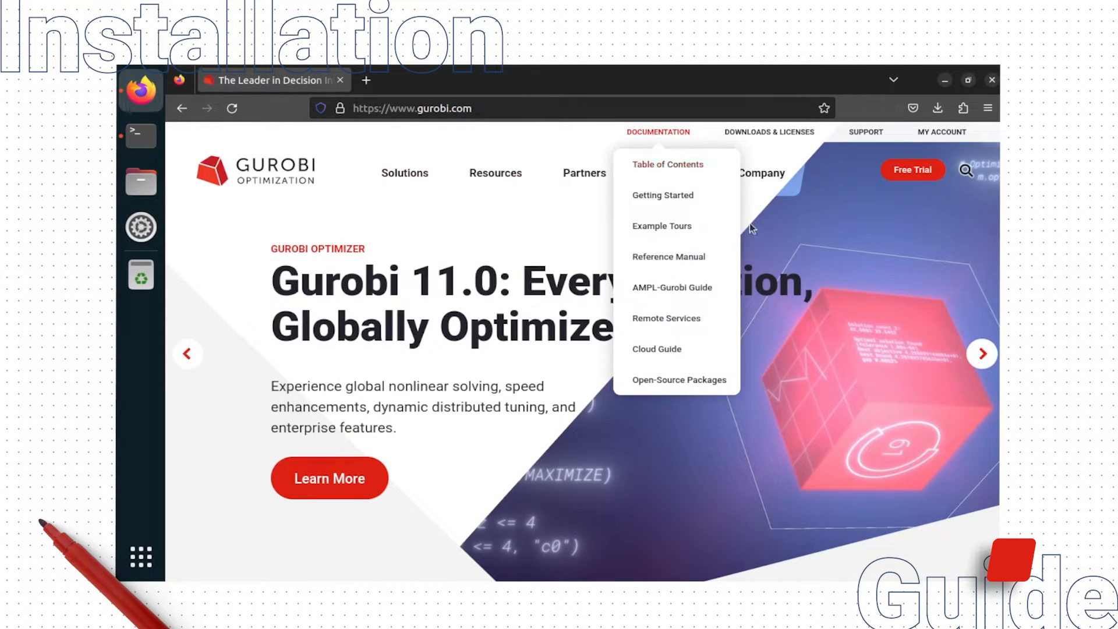
mouse_move(670, 172)
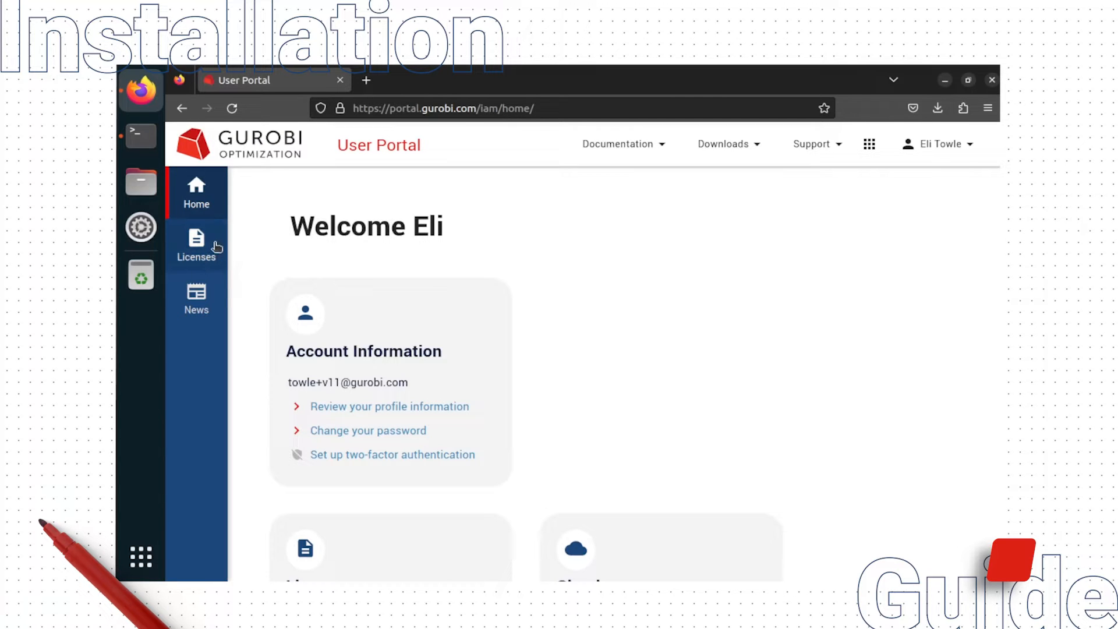
click(196, 244)
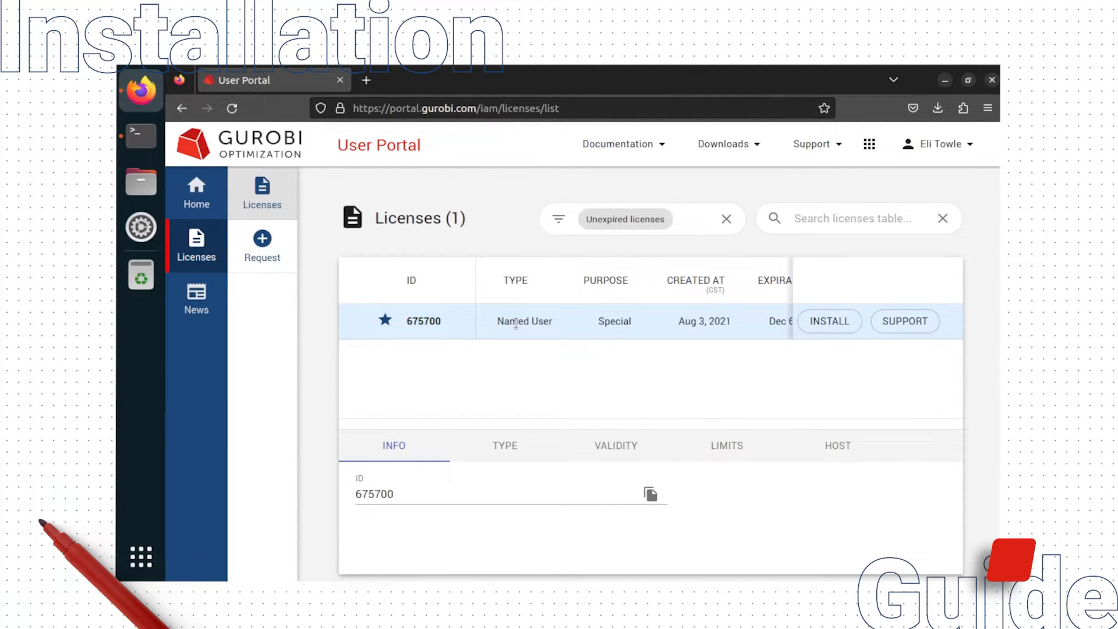
mouse_move(828, 321)
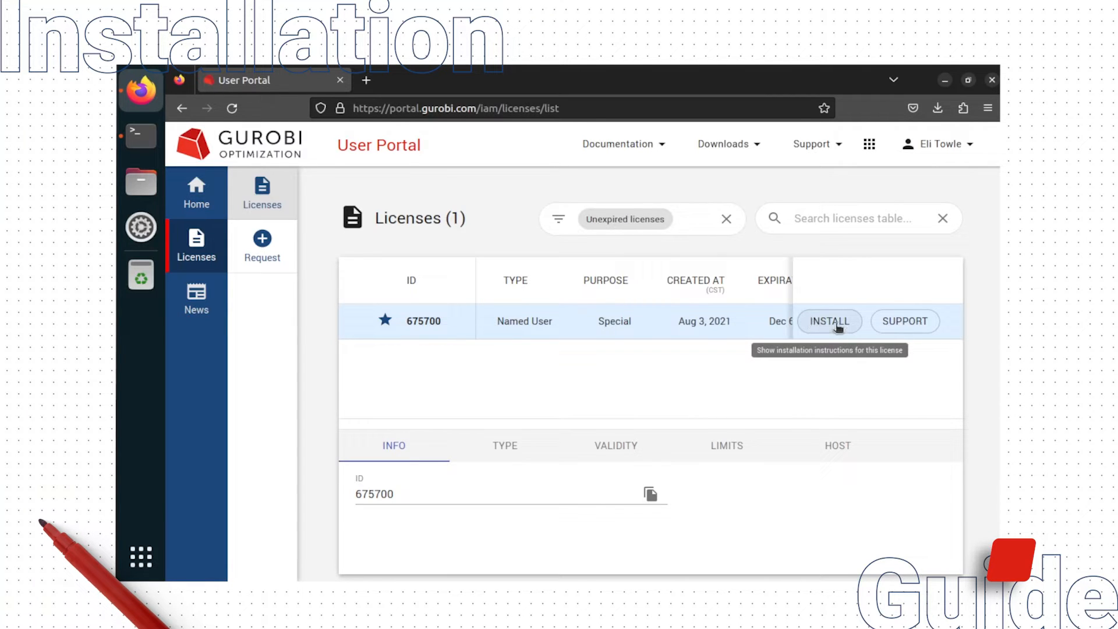
mouse_move(838, 325)
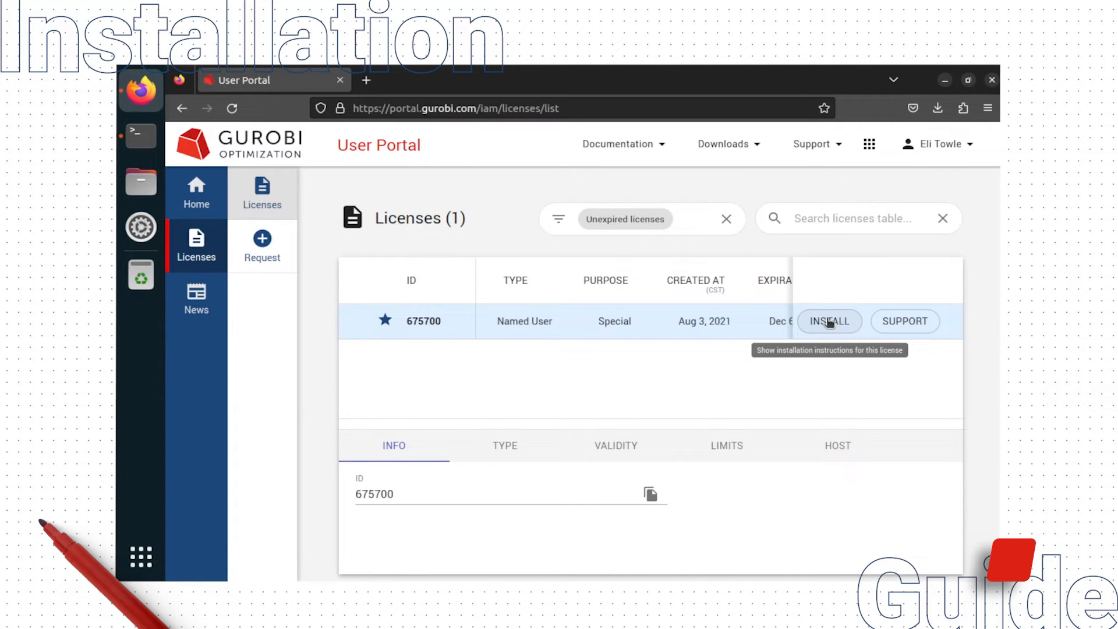
click(829, 321)
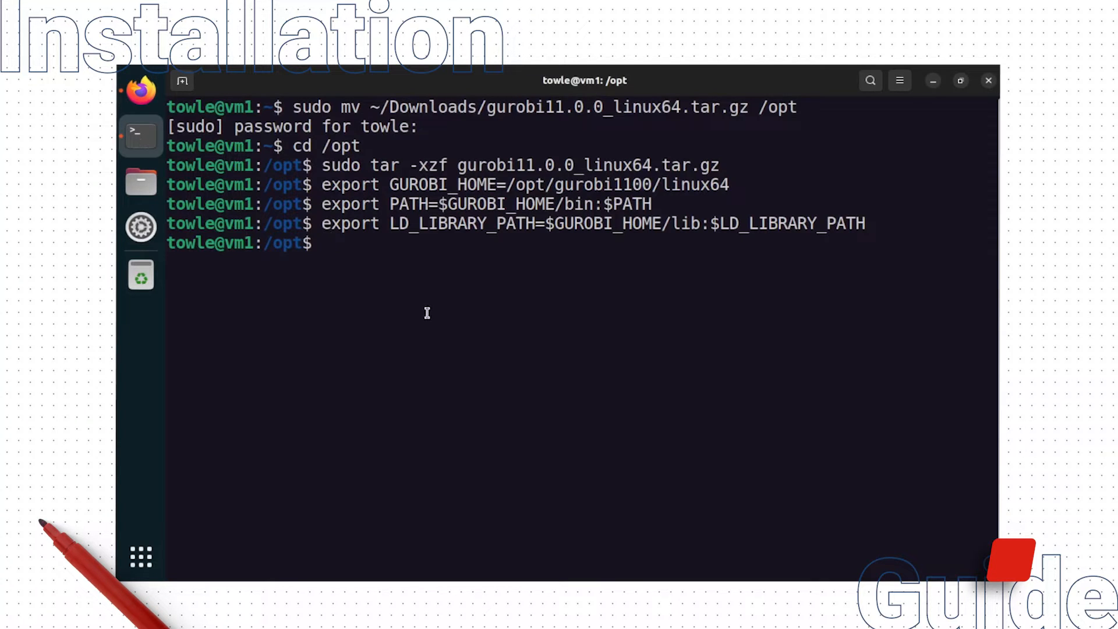
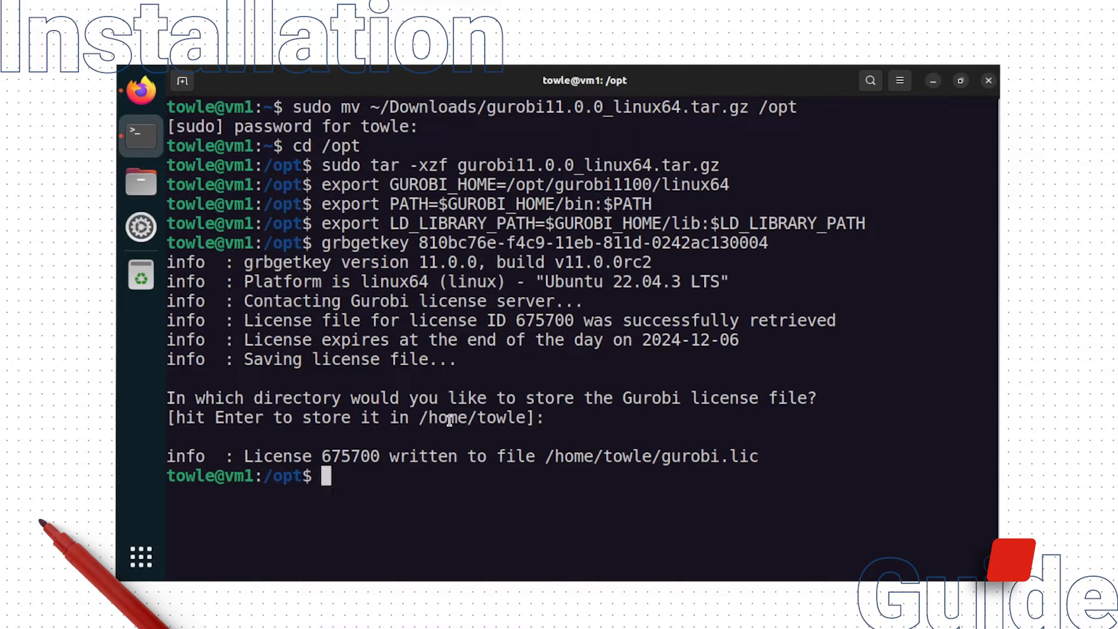
- Run gurobi_cl to confirm the license, then start running an example from $GUROBI_HOME/examples/data
text(gurobi)
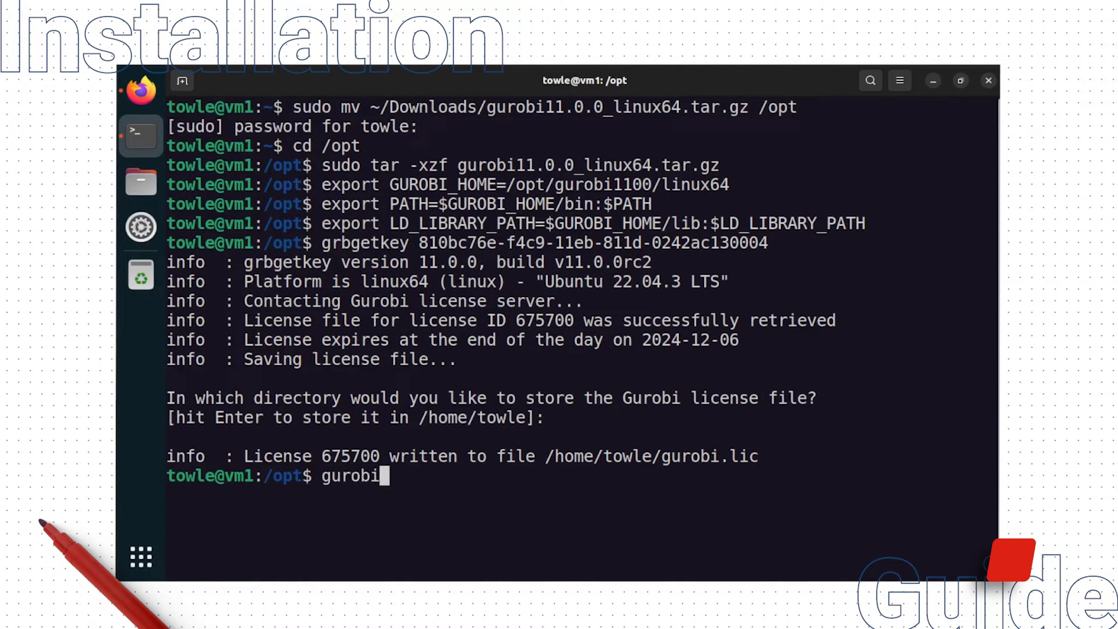
text(_cl)
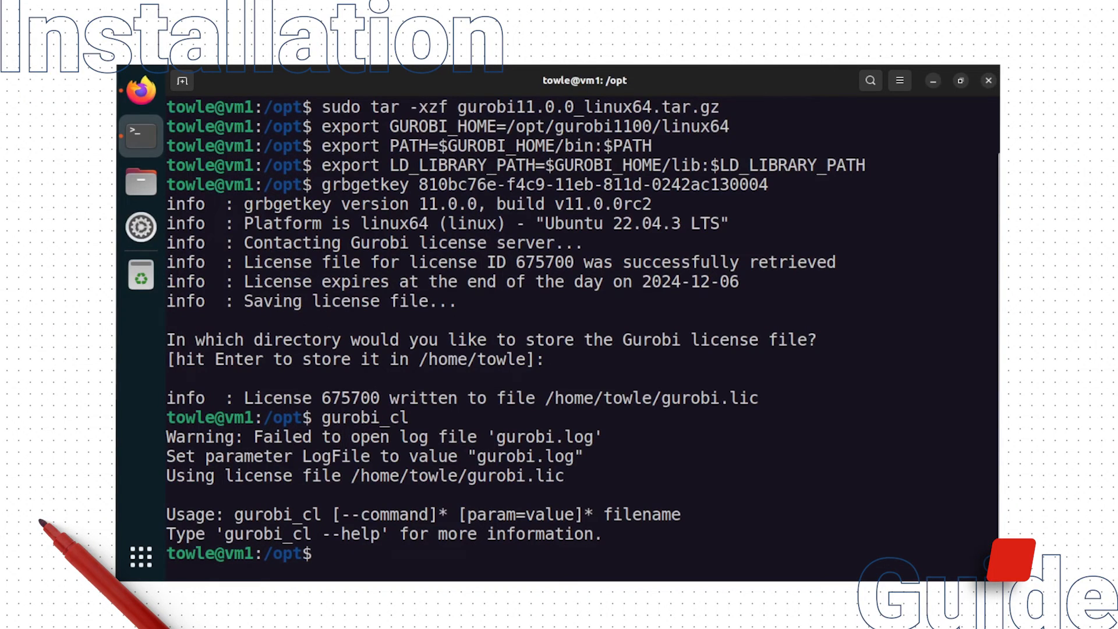
text(gurobi_cl)
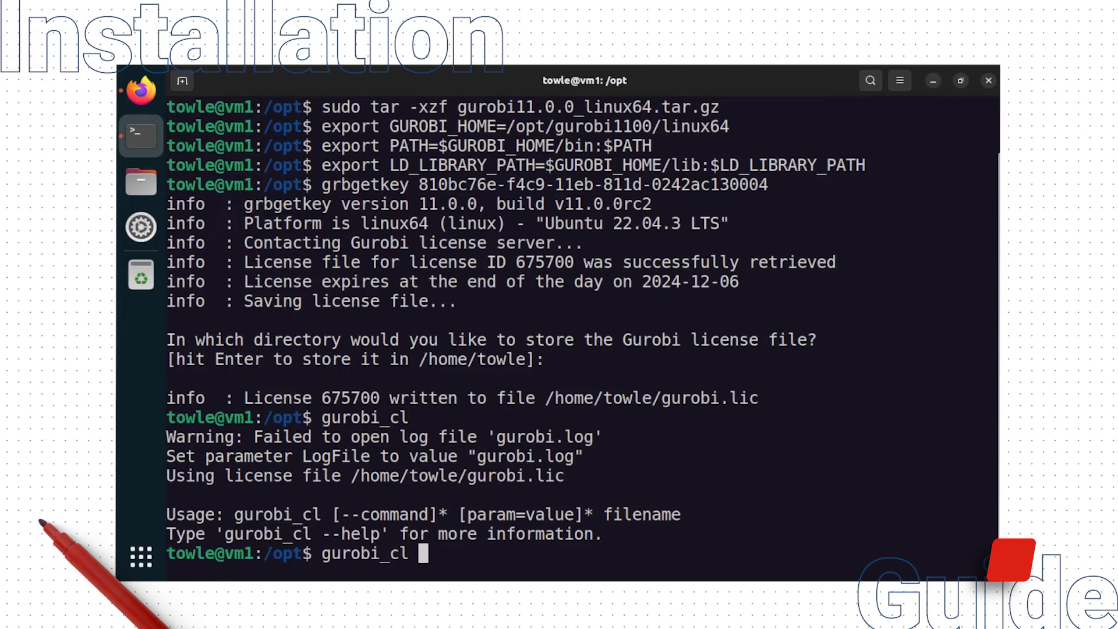
text($GURO)
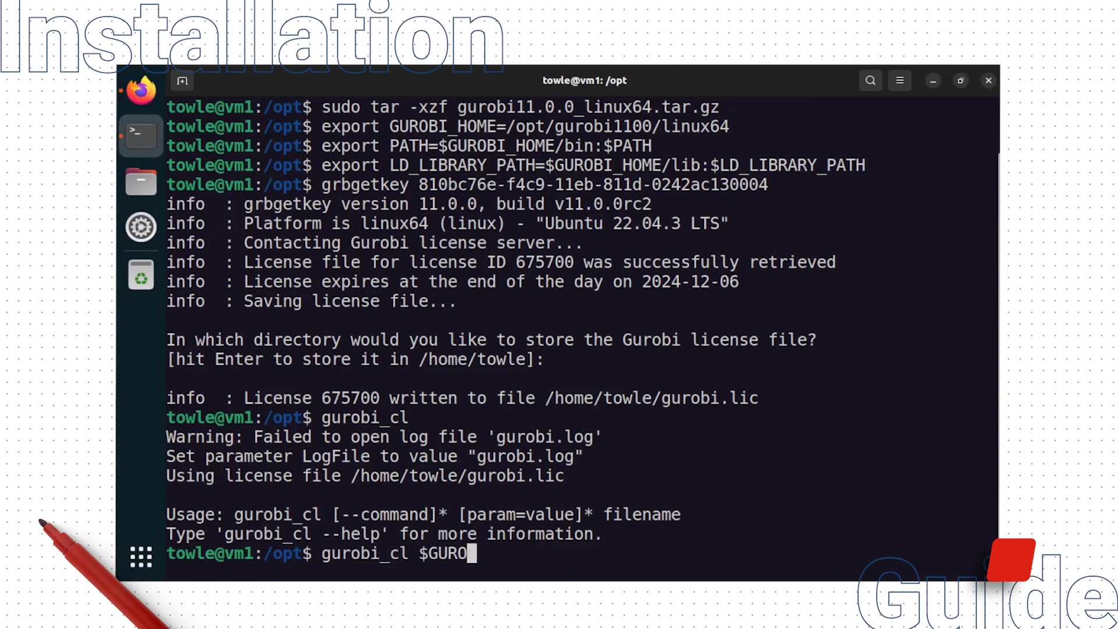
text(BI_HOME/examples/d)
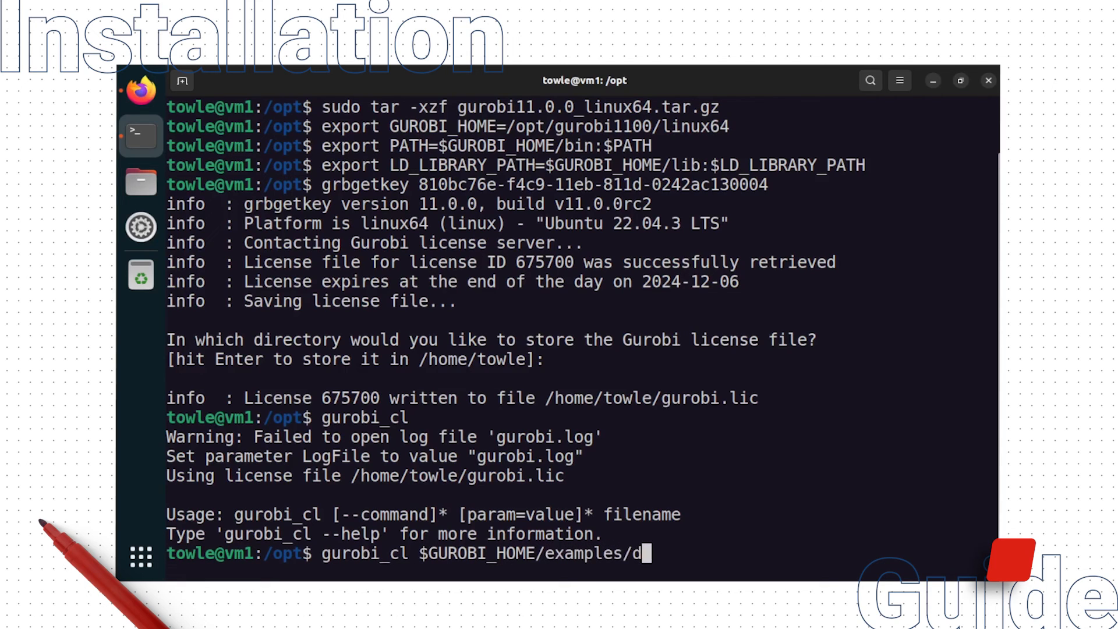